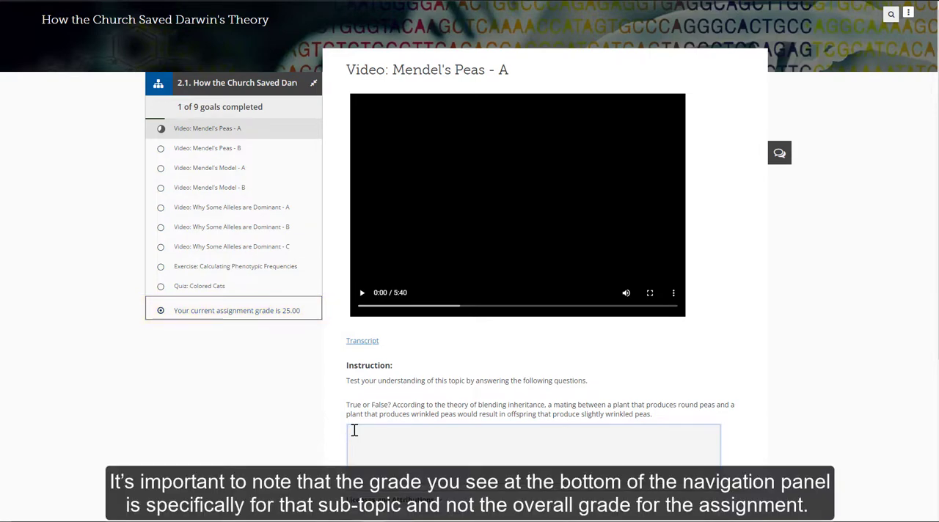
Submit 'True' for the blending-inheritance question and review the understanding slider and recommendations.
{"action": "type", "text": "True"}
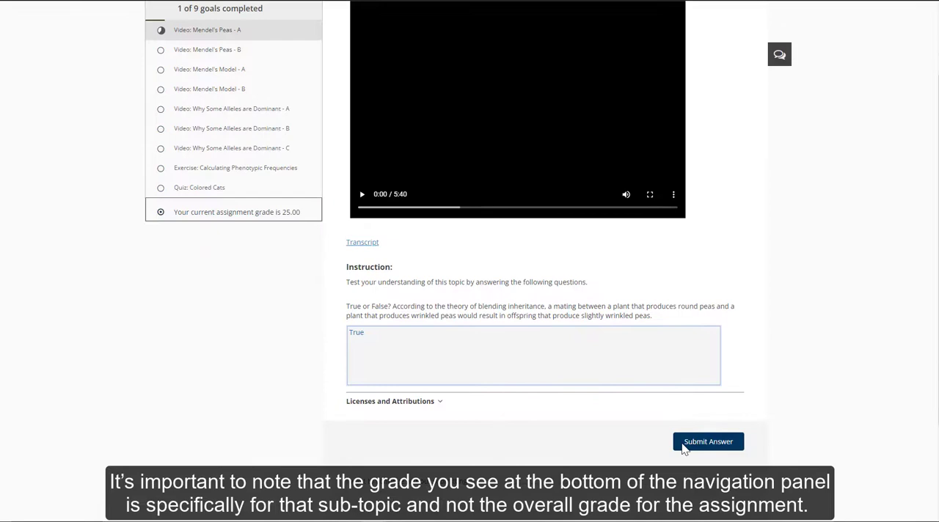
{"action": "left_click", "coordinate": [707, 440]}
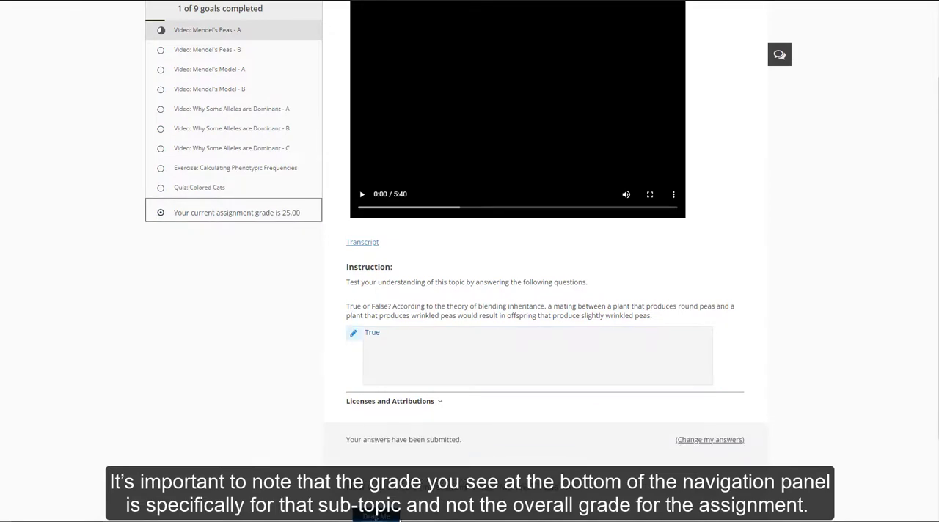
{"action": "scroll", "scroll_direction": "down", "scroll_amount": 3}
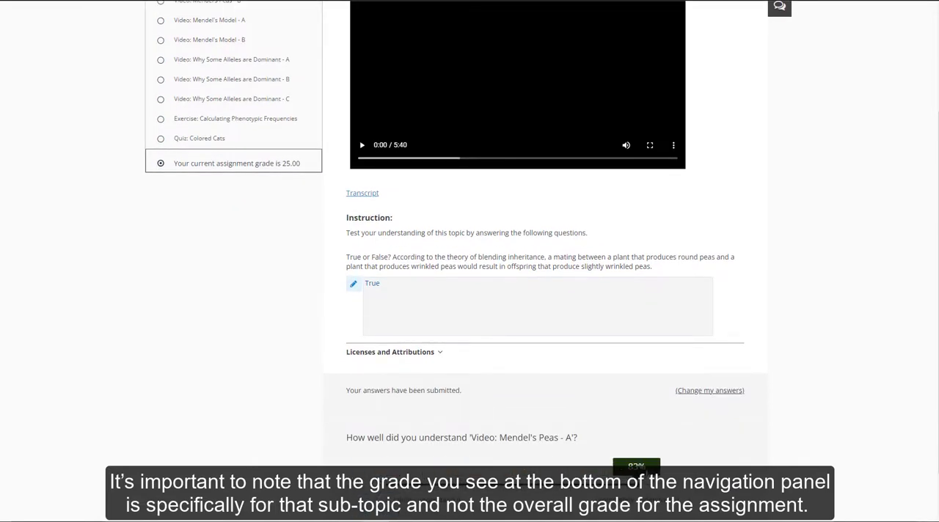
{"action": "scroll", "scroll_direction": "down", "scroll_amount": 3}
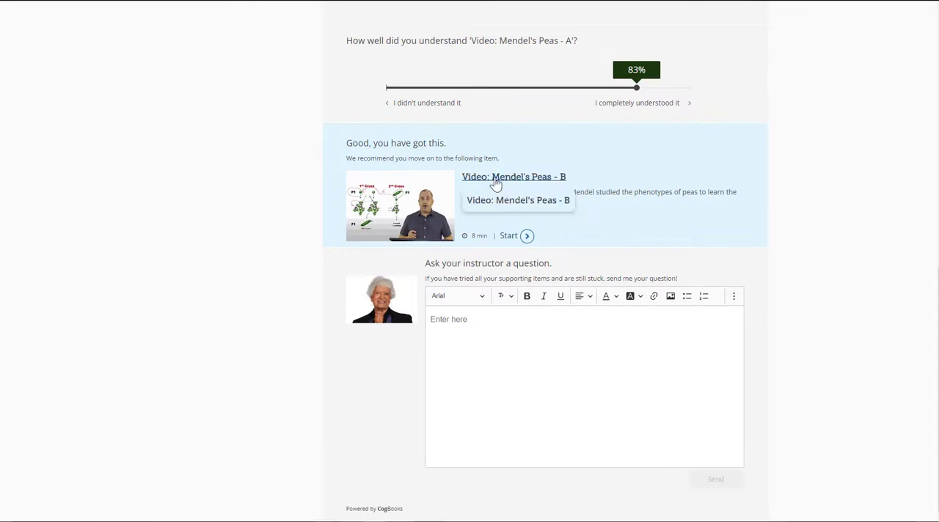
Start the recommended Mendel's Peas - B video and view its recommendations.
{"action": "left_click", "coordinate": [514, 176]}
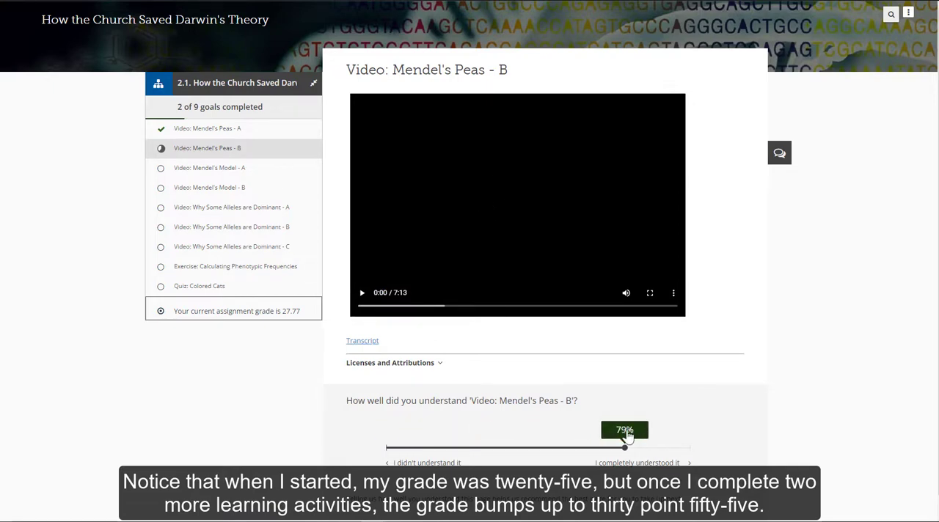
{"action": "scroll", "scroll_direction": "down", "scroll_amount": 3}
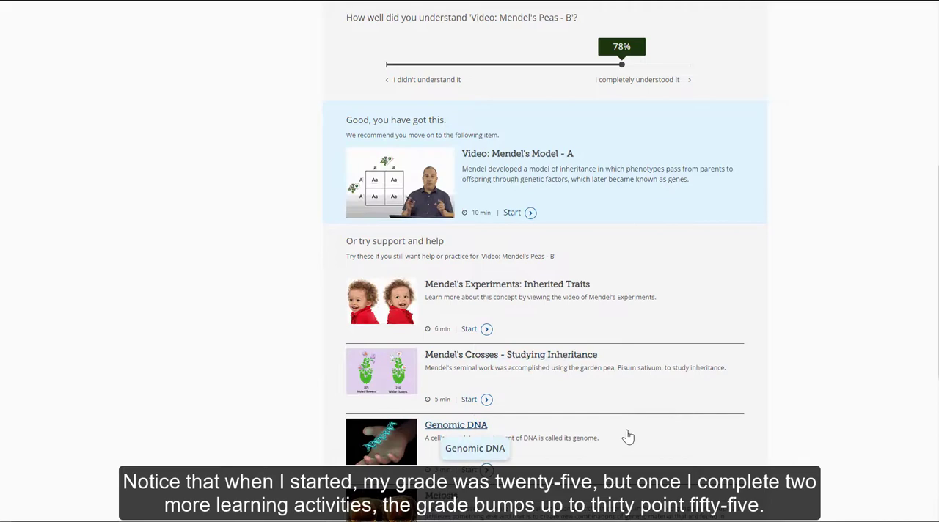
{"action": "mouse_move", "coordinate": [528, 159]}
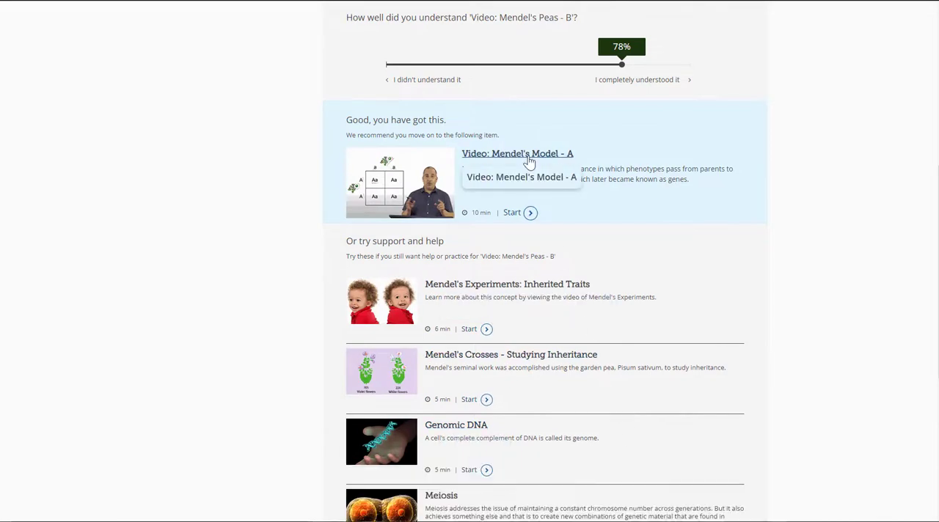
Start the recommended Mendel's Model - A video, then return to the assignment's topic page.
{"action": "left_click", "coordinate": [516, 154]}
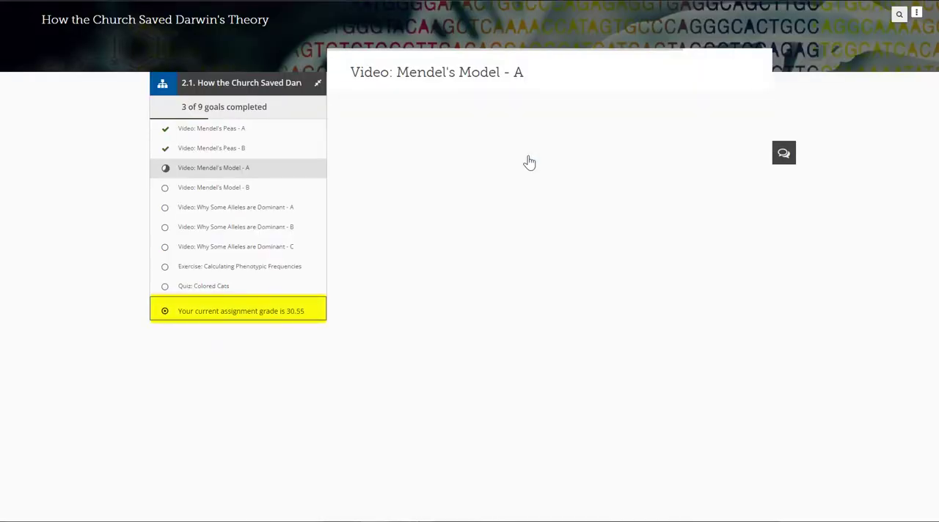
{"action": "left_click", "coordinate": [214, 167]}
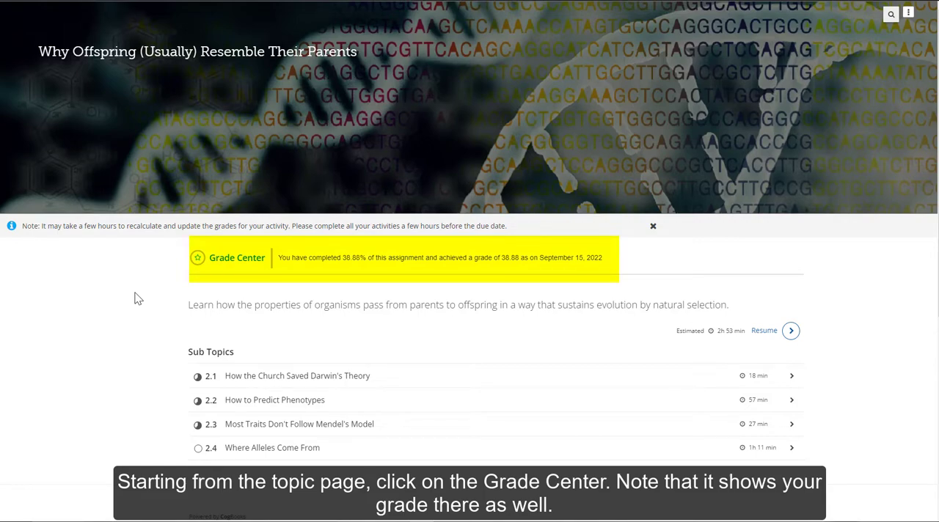
{"action": "mouse_move", "coordinate": [223, 264]}
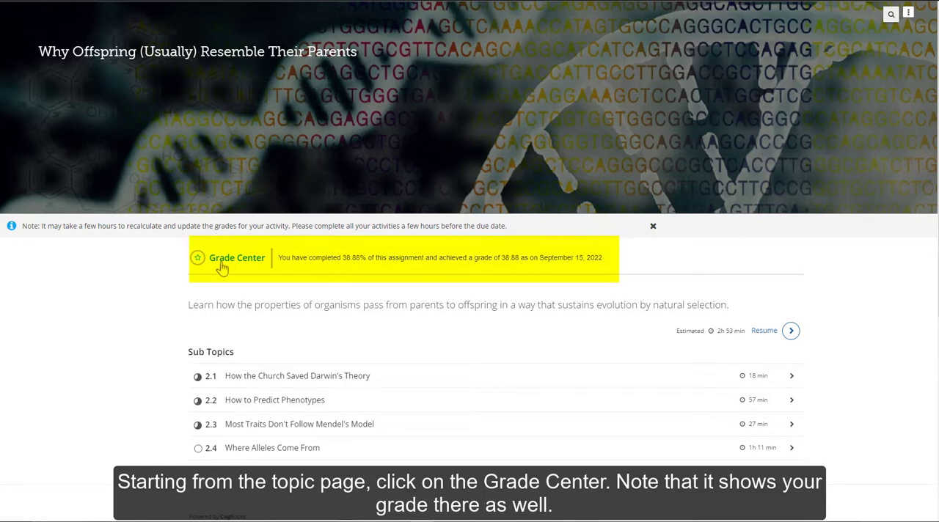
Open the Grade Center showing a 38.88 grade with 14 of 36 items completed.
{"action": "left_click", "coordinate": [236, 261]}
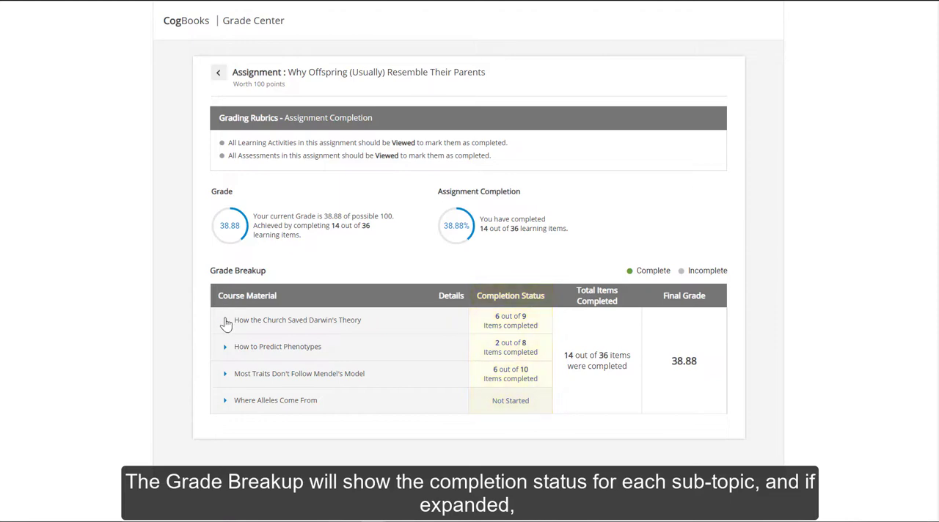
Expand How the Church Saved Darwin's Theory to list its learning activities and completion status.
{"action": "left_click", "coordinate": [226, 320]}
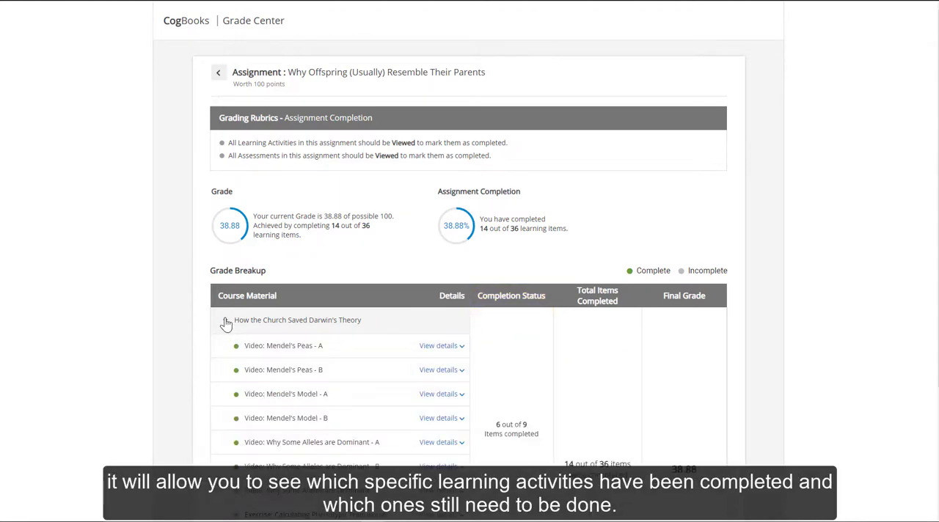